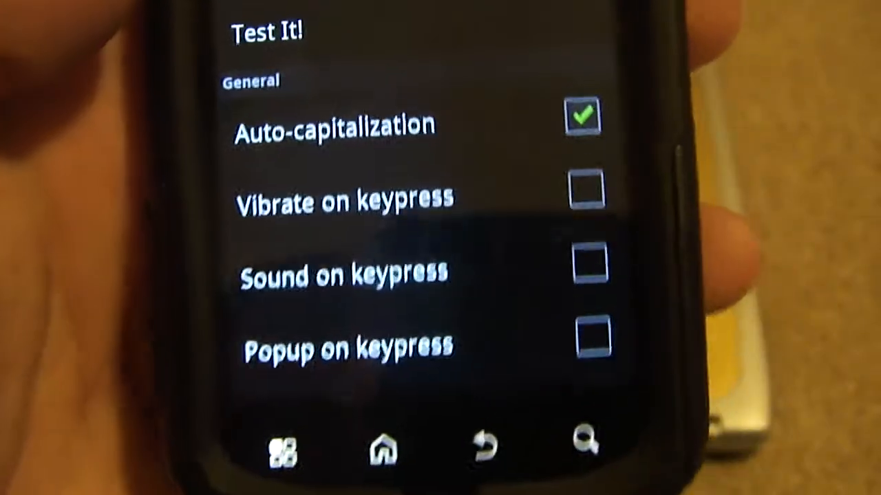
# Scroll down the keyboard settings to reach the Popup on keypress and Show settings key options.
pyautogui.scroll(-3)
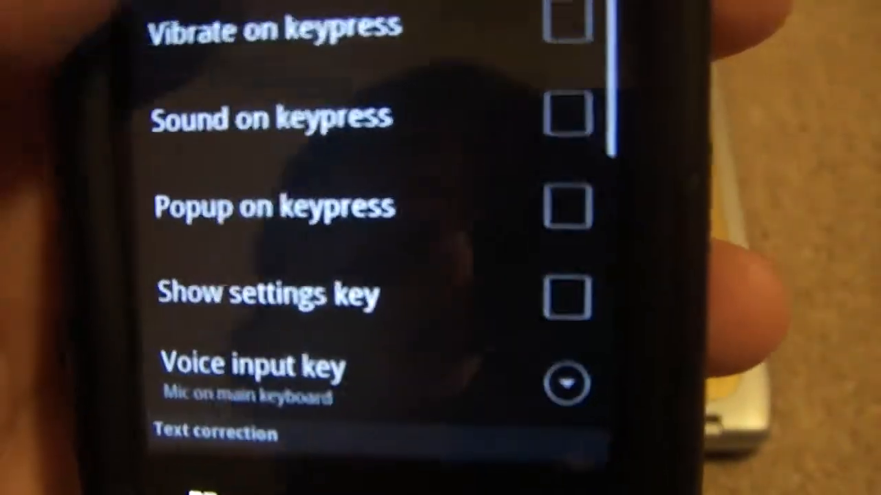
pyautogui.scroll(-3)
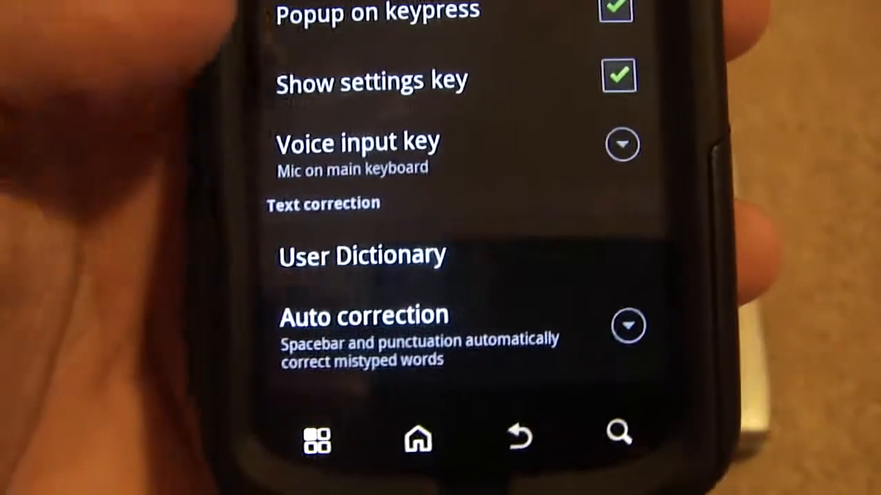
# Leave keyboard settings and open the Browser from recent apps on the Google home page.
pyautogui.scroll(-3)
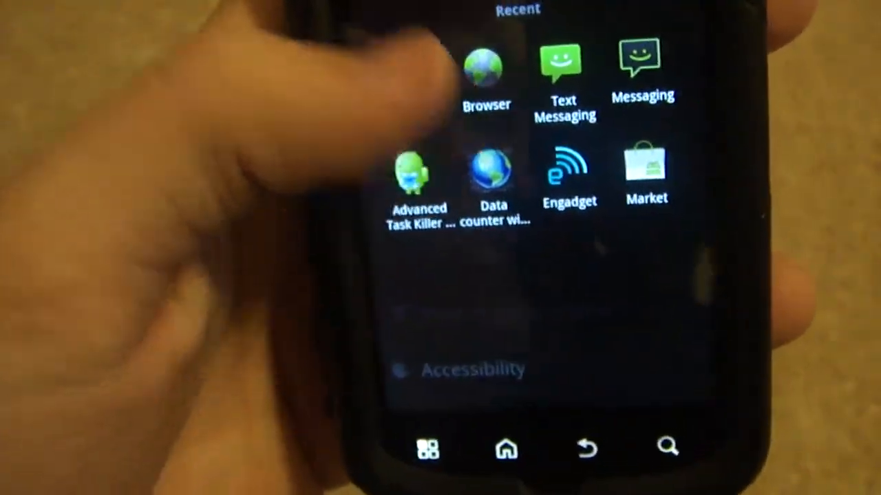
pyautogui.click(486, 66)
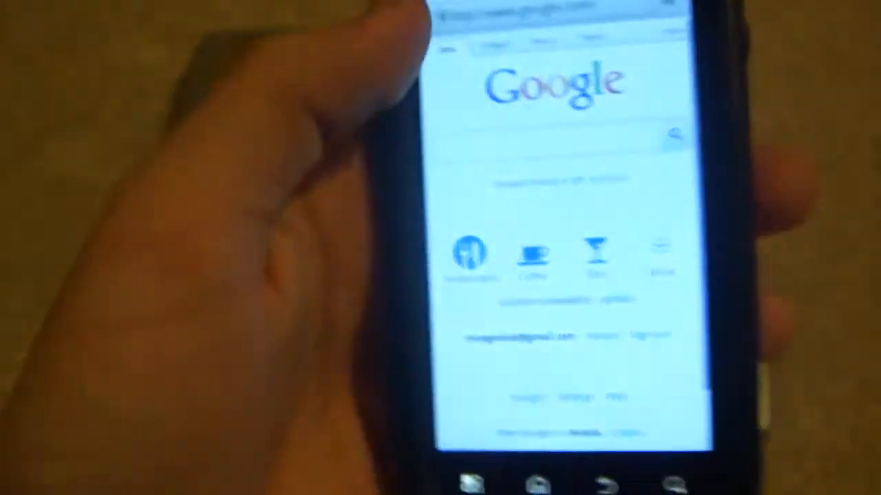